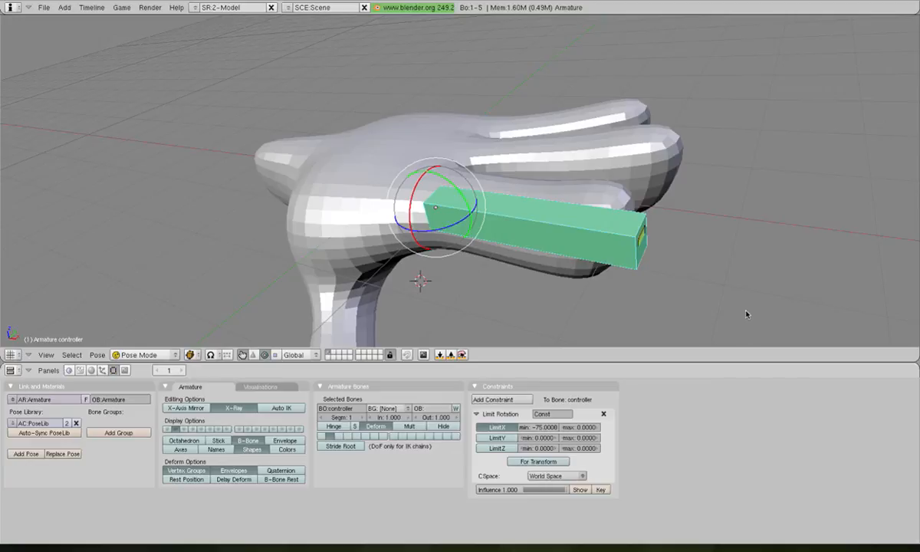
{"action": "mouse_move", "coordinate": [747, 310]}
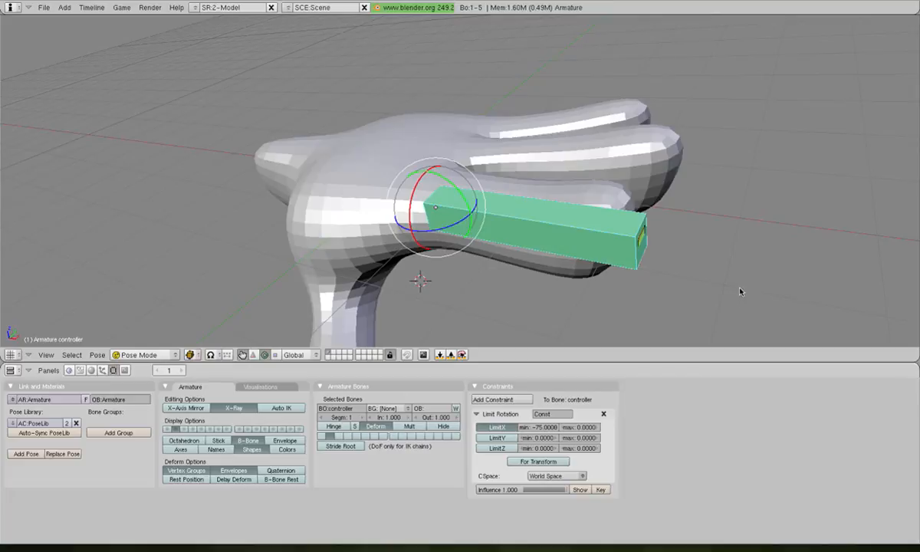
{"action": "mouse_move", "coordinate": [612, 268]}
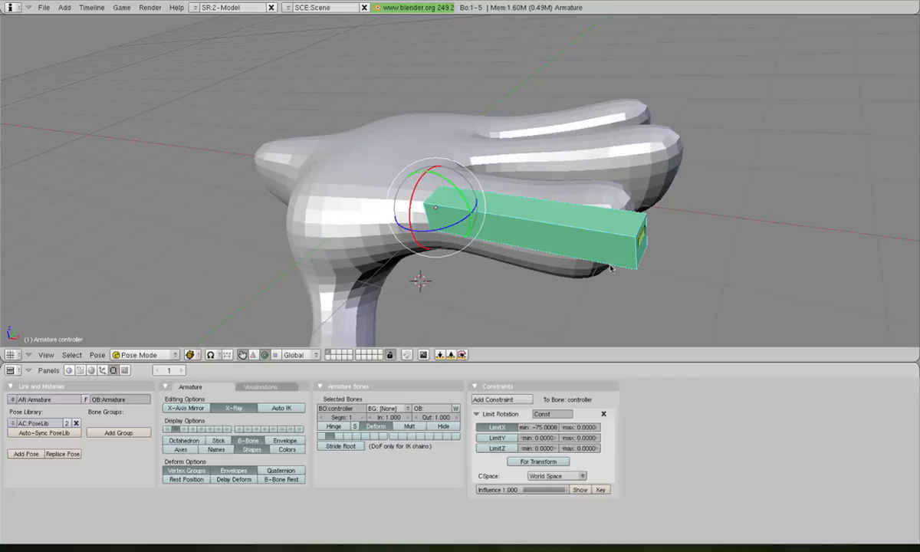
{"action": "mouse_move", "coordinate": [482, 329]}
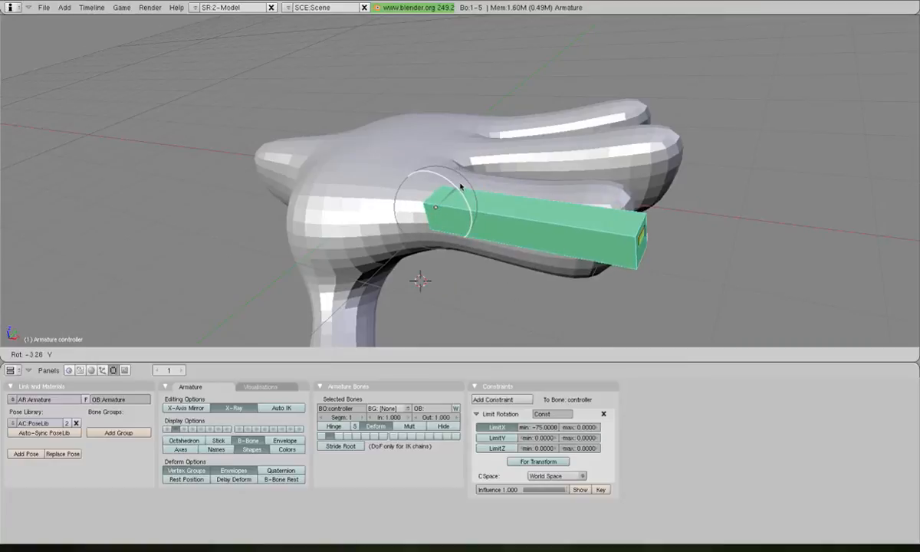
Switch the lower Buttons area to a Timeline after orbiting around the hand
{"action": "left_click_drag", "start_coordinate": [460, 187], "coordinate": [454, 196]}
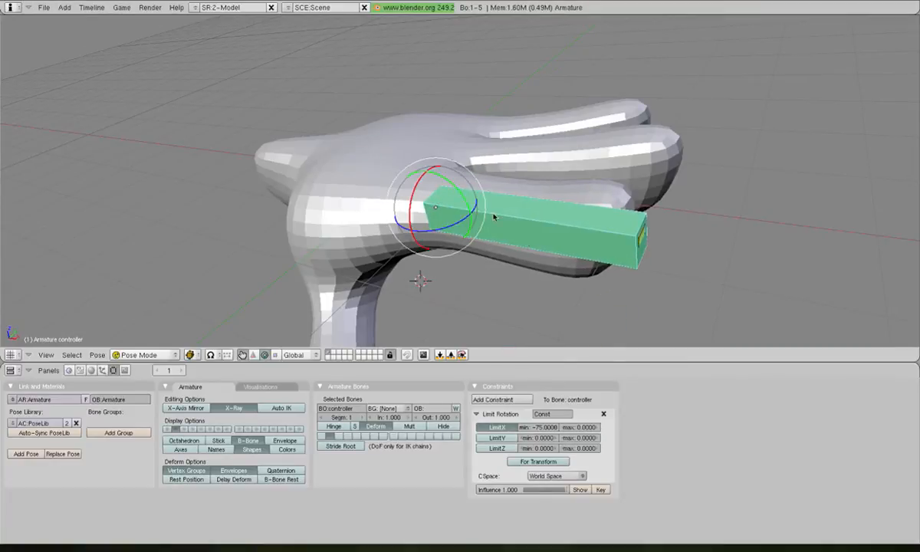
{"action": "mouse_move", "coordinate": [533, 244]}
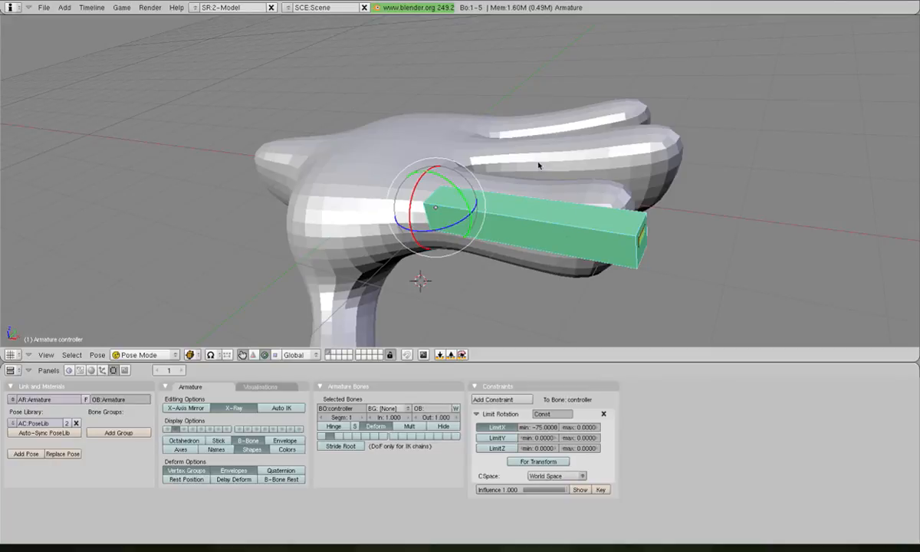
{"action": "mouse_move", "coordinate": [548, 187]}
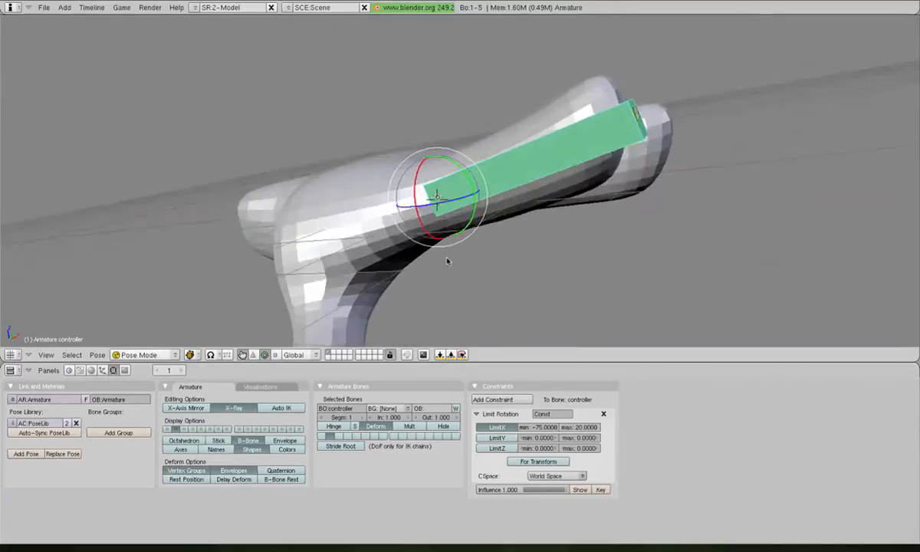
{"action": "left_click_drag", "start_coordinate": [448, 261], "coordinate": [457, 310]}
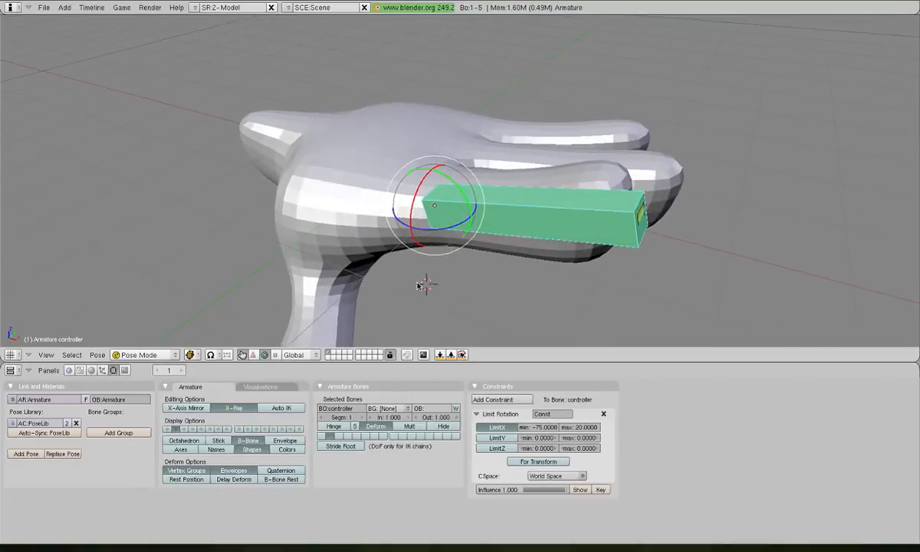
{"action": "mouse_move", "coordinate": [453, 181]}
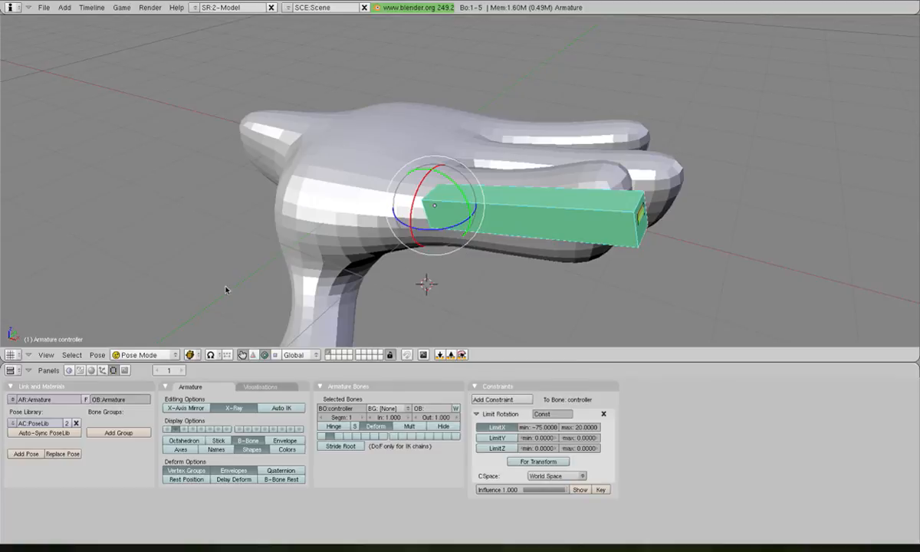
{"action": "left_click", "coordinate": [13, 370]}
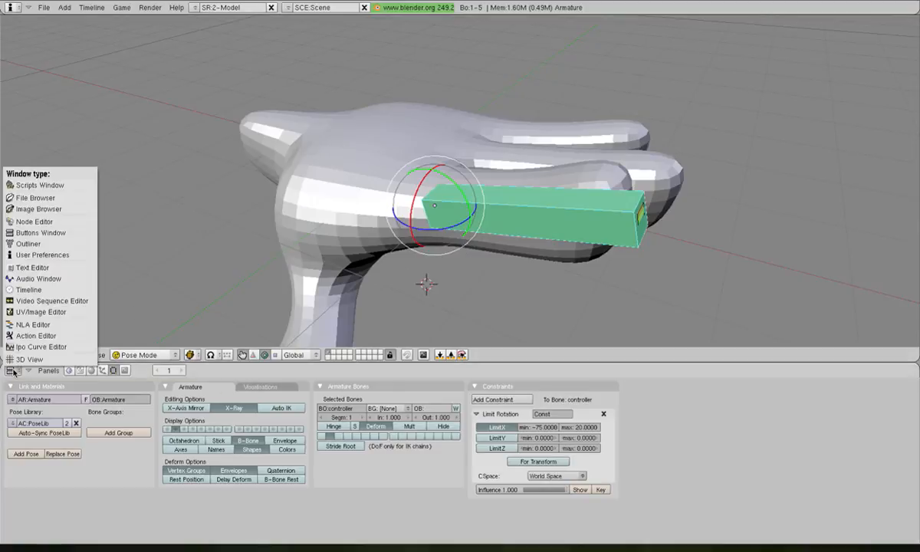
{"action": "mouse_move", "coordinate": [27, 290]}
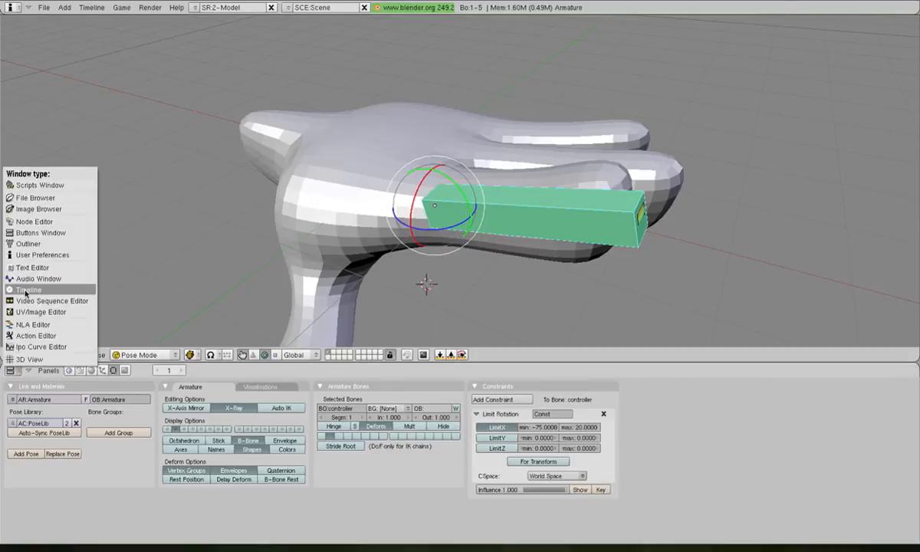
{"action": "left_click", "coordinate": [29, 290]}
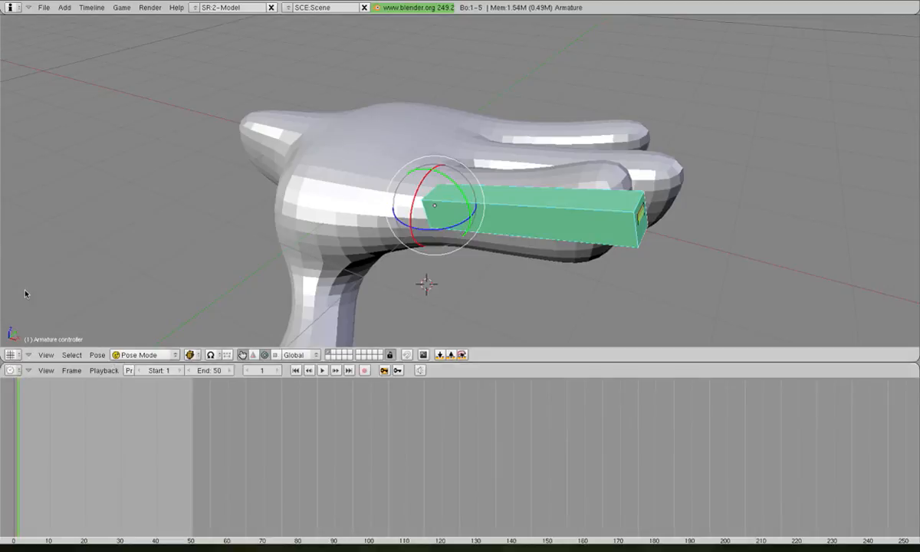
{"action": "mouse_move", "coordinate": [119, 299]}
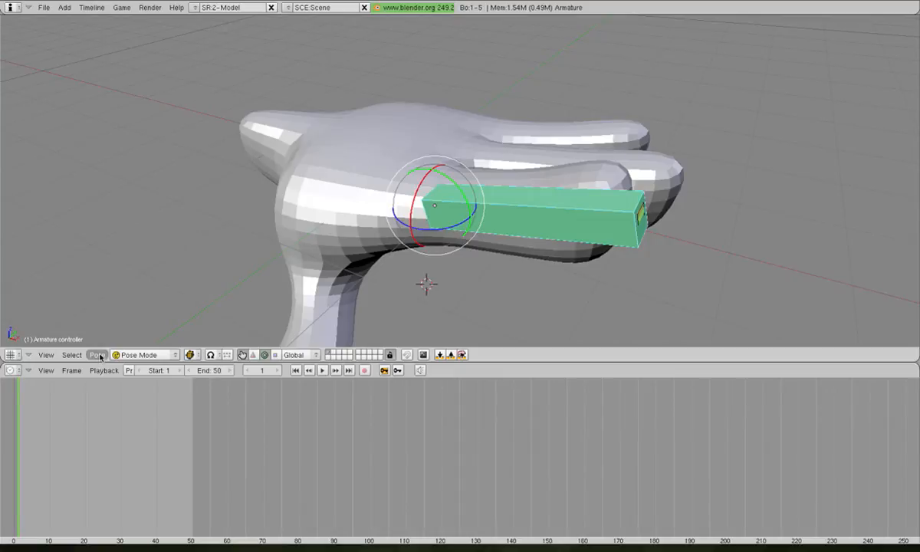
Bring up the Pose menu to reach the Pose Library commands
{"action": "left_click", "coordinate": [96, 355]}
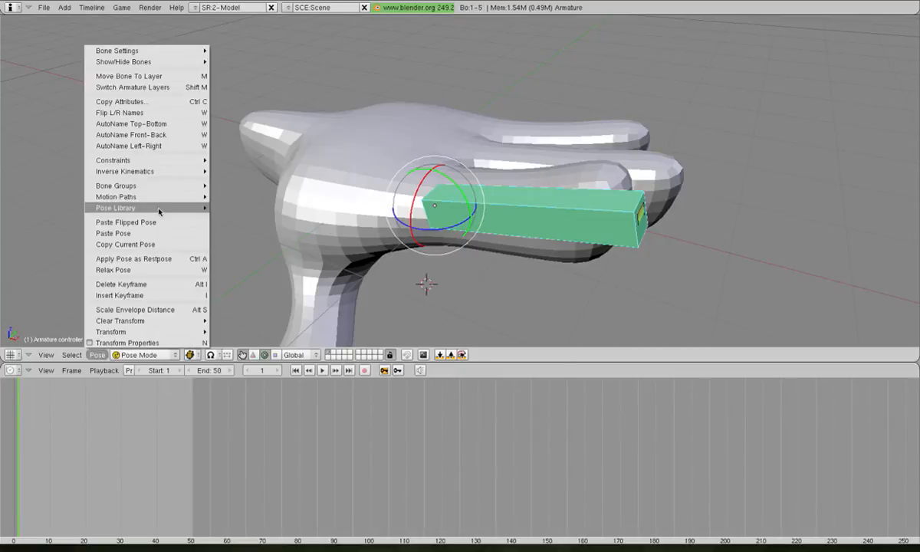
{"action": "mouse_move", "coordinate": [115, 207]}
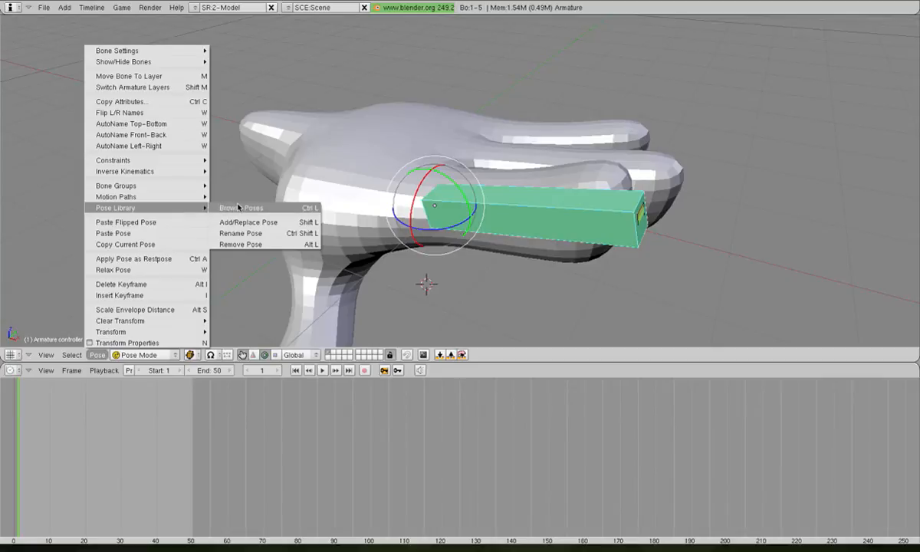
{"action": "mouse_move", "coordinate": [248, 221]}
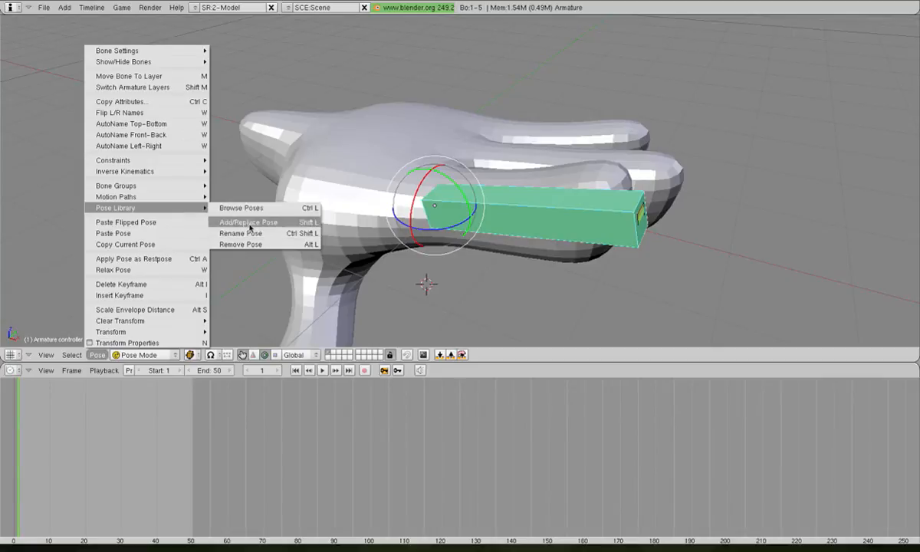
{"action": "mouse_move", "coordinate": [242, 209]}
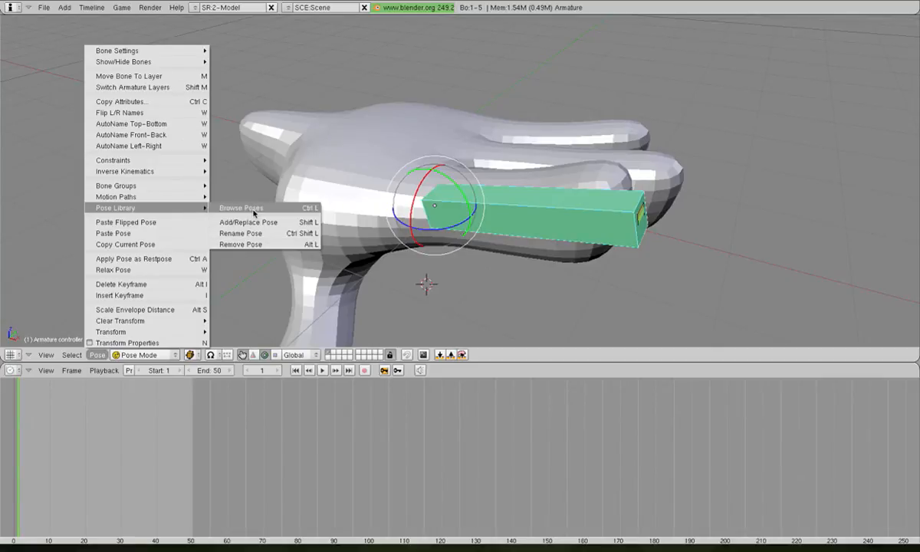
{"action": "mouse_move", "coordinate": [247, 220]}
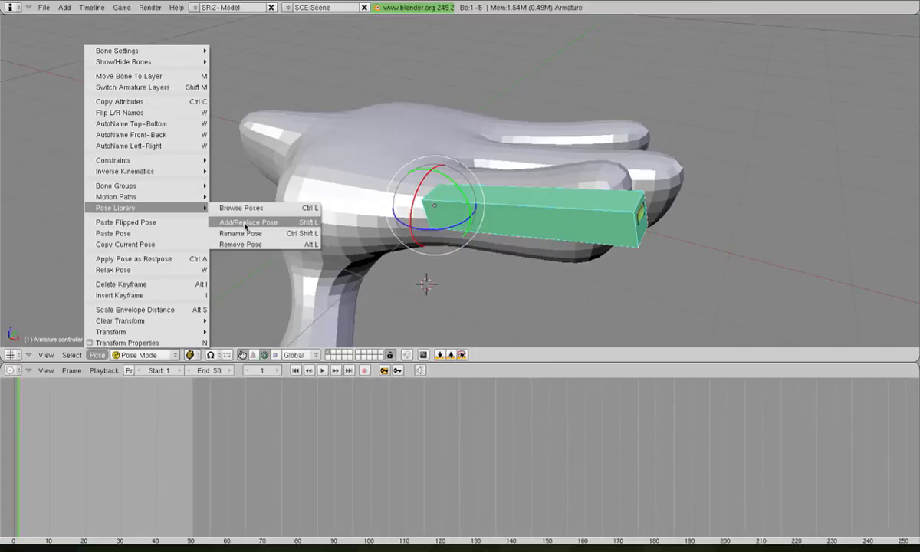
{"action": "mouse_move", "coordinate": [241, 209]}
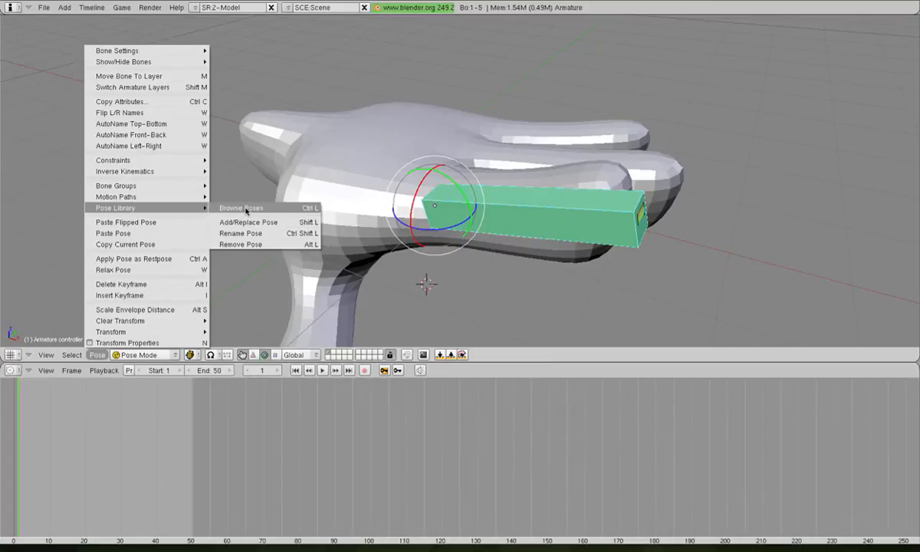
{"action": "mouse_move", "coordinate": [239, 244]}
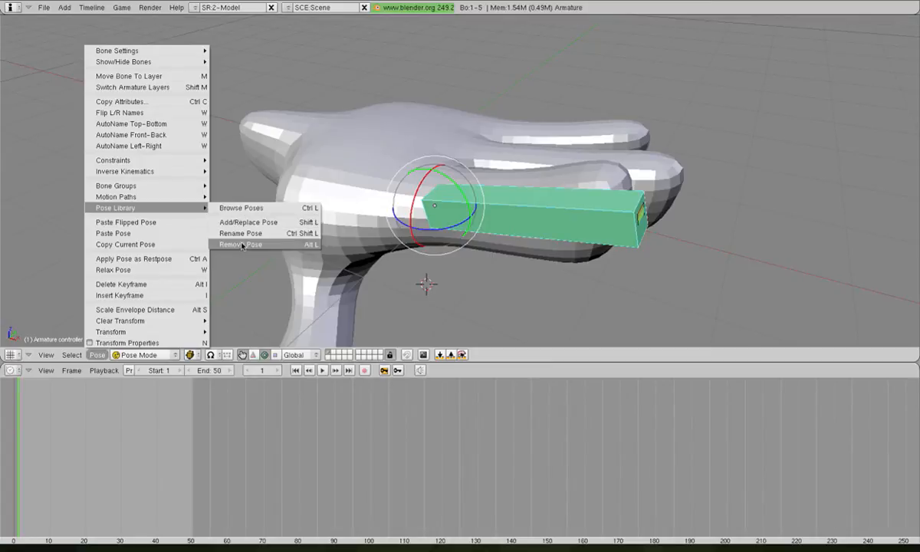
{"action": "mouse_move", "coordinate": [242, 209]}
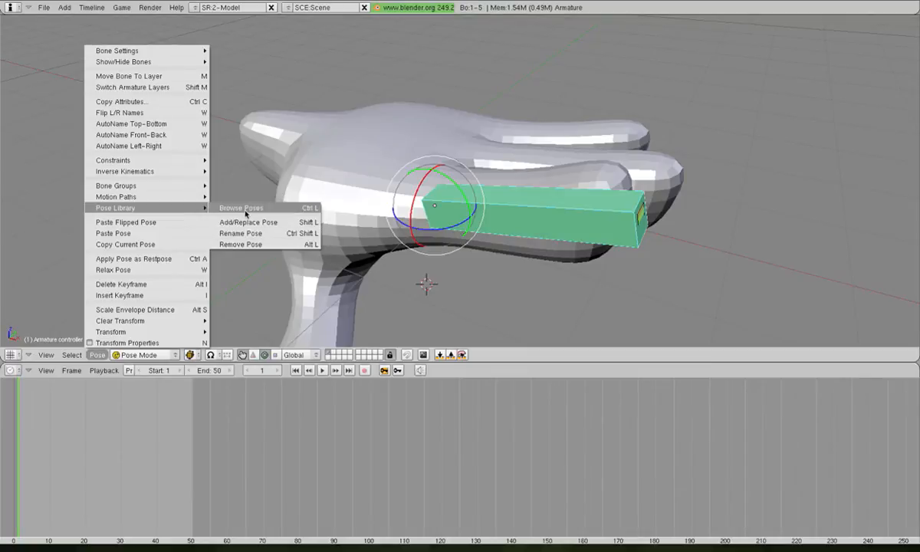
{"action": "mouse_move", "coordinate": [262, 196]}
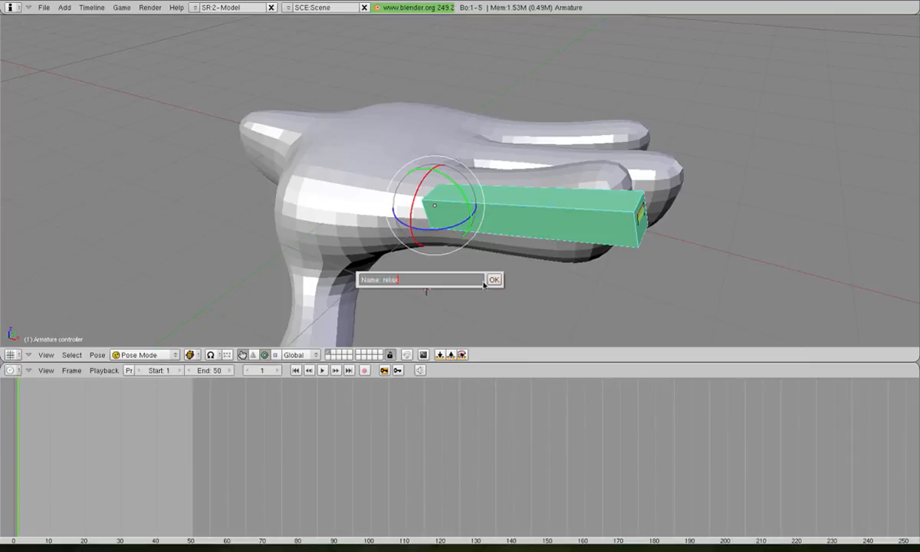
Confirm the name relax so the current finger pose is stored in the library
{"action": "left_click", "coordinate": [494, 280]}
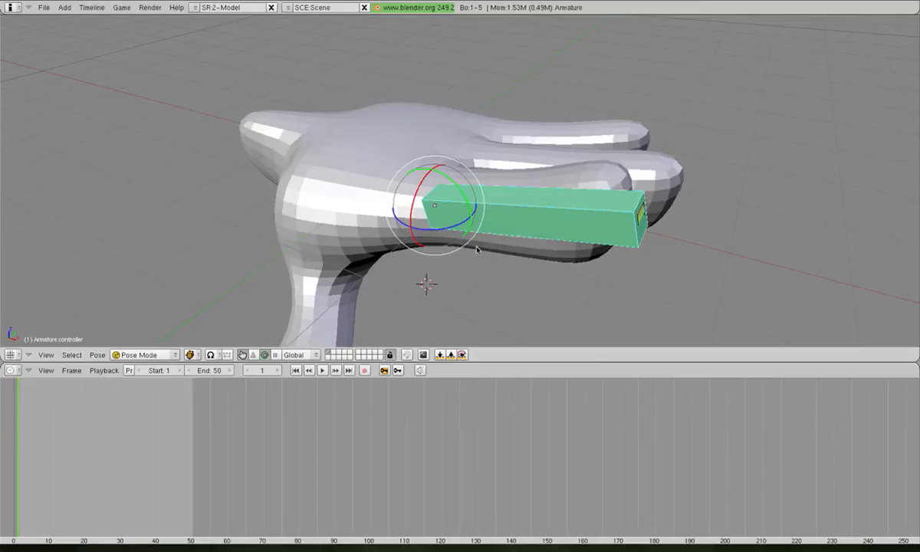
{"action": "mouse_move", "coordinate": [451, 187]}
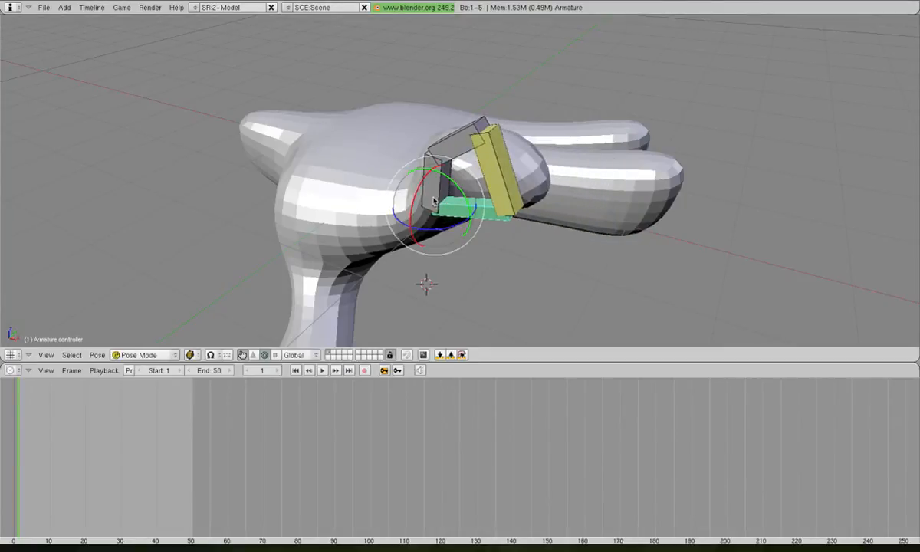
Curl the fingers with the controller bone and store that pose as a new library entry named clench
{"action": "left_click_drag", "start_coordinate": [437, 200], "coordinate": [453, 191]}
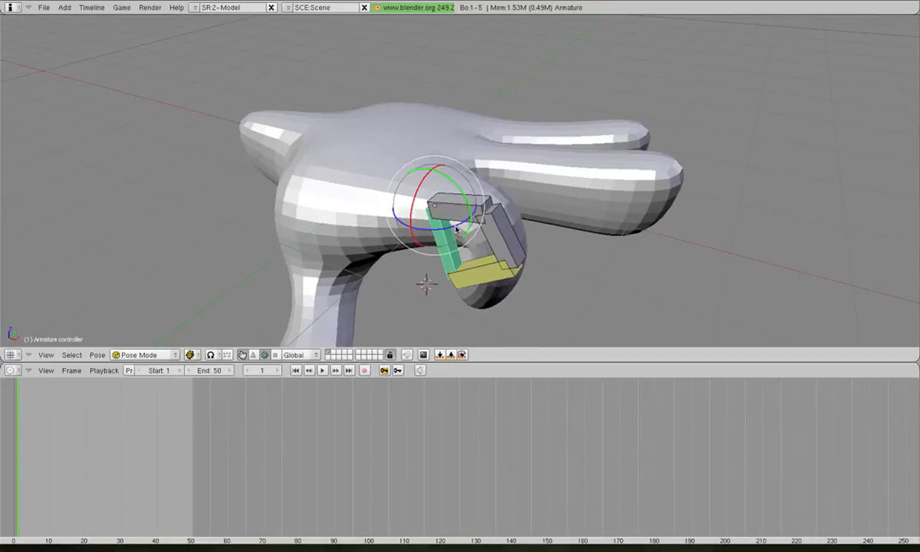
{"action": "mouse_move", "coordinate": [297, 336]}
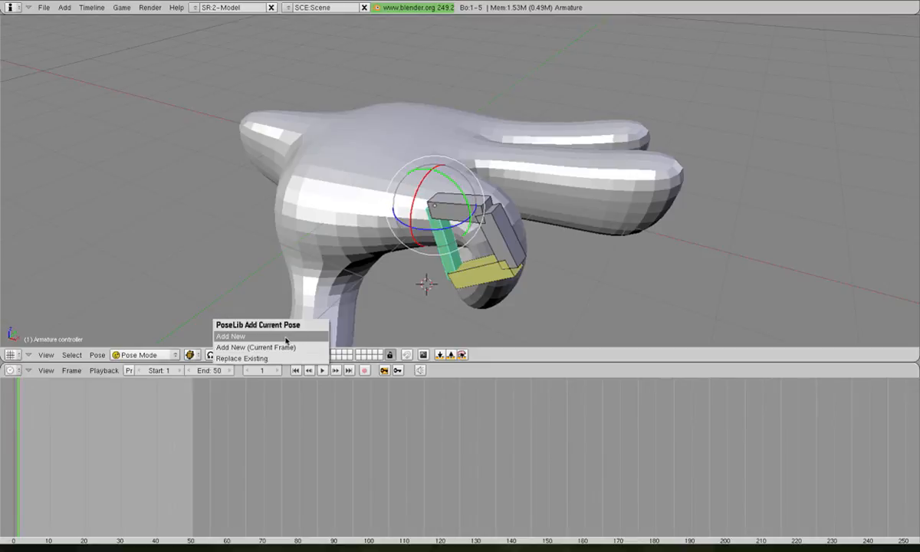
{"action": "left_click", "coordinate": [230, 336]}
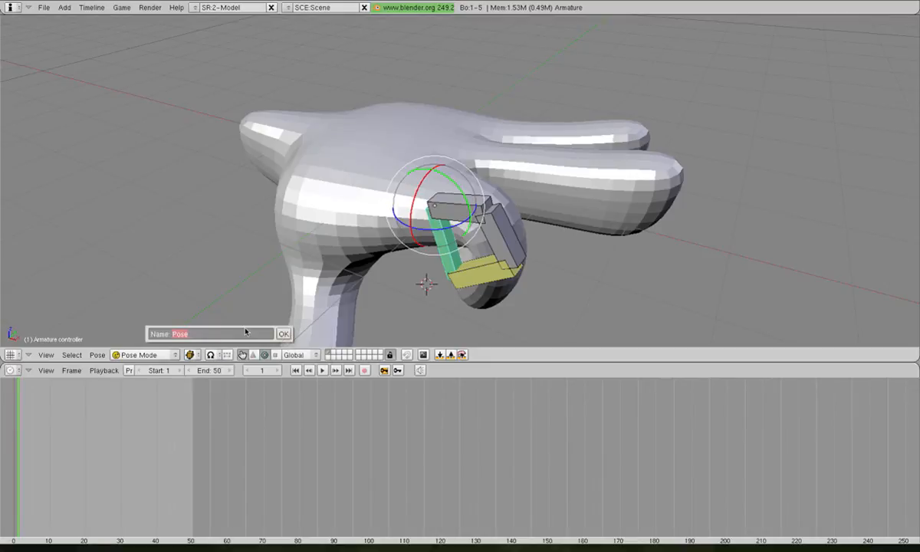
{"action": "type", "text": "clench"}
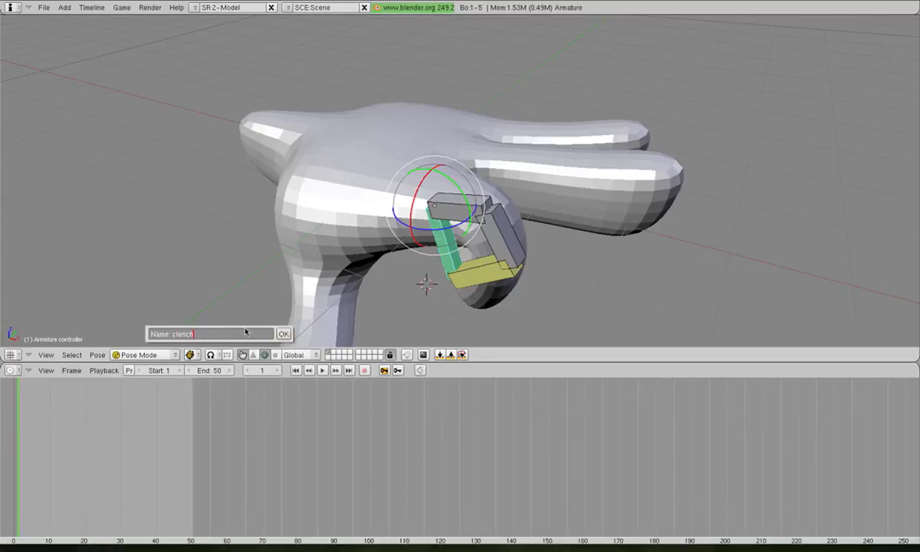
{"action": "left_click", "coordinate": [282, 335]}
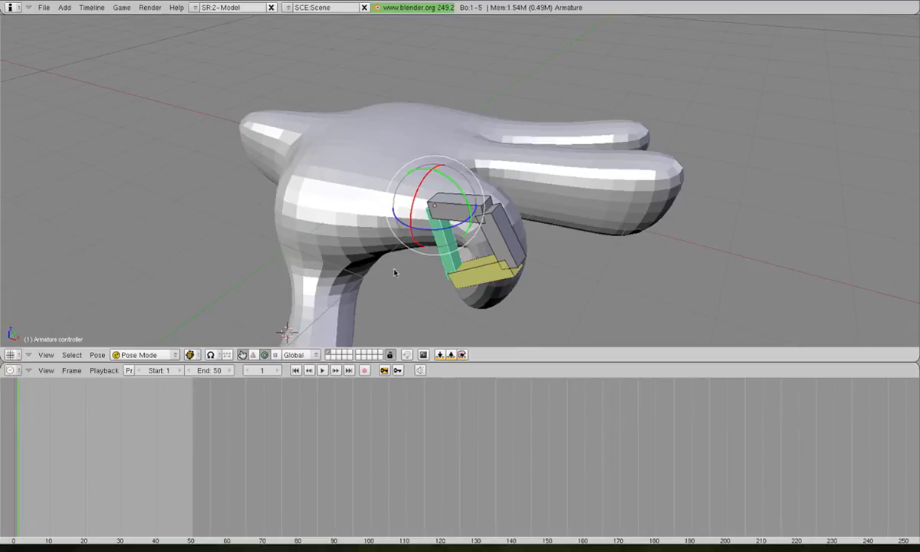
{"action": "mouse_move", "coordinate": [399, 271]}
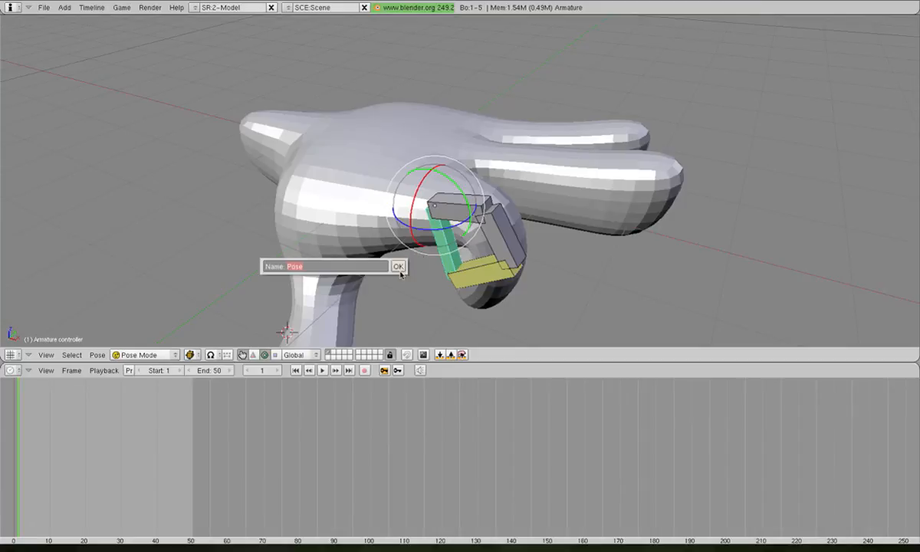
{"action": "left_click", "coordinate": [398, 267]}
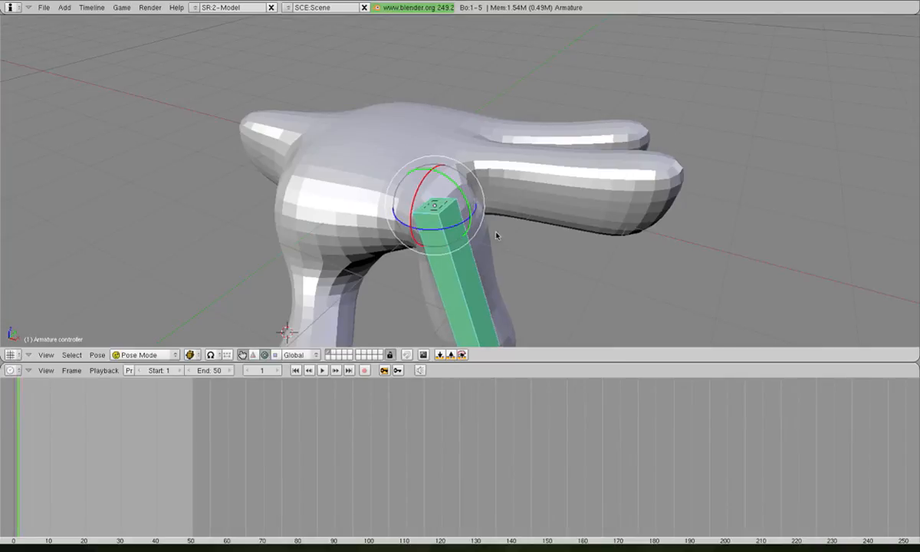
Store the straight-finger pose as a new library entry named point
{"action": "left_click_drag", "start_coordinate": [497, 237], "coordinate": [509, 191]}
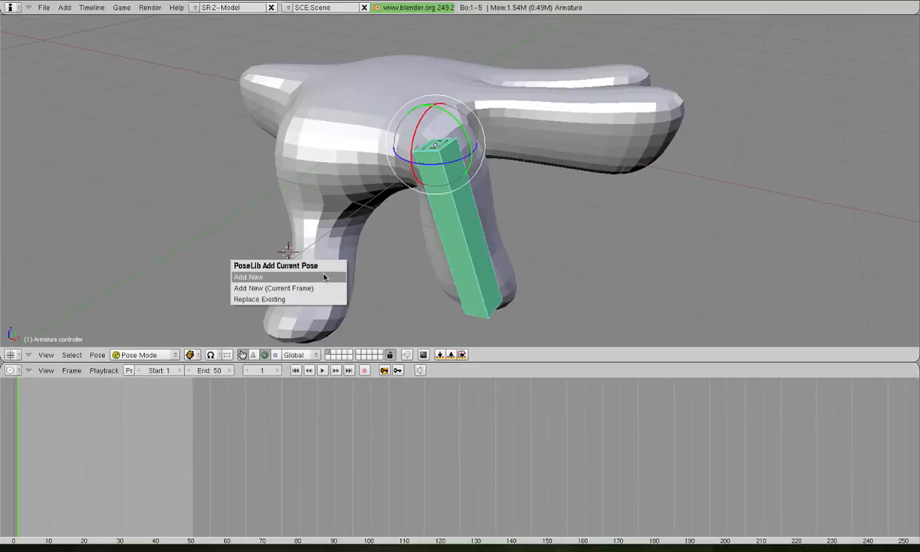
{"action": "left_click", "coordinate": [249, 276]}
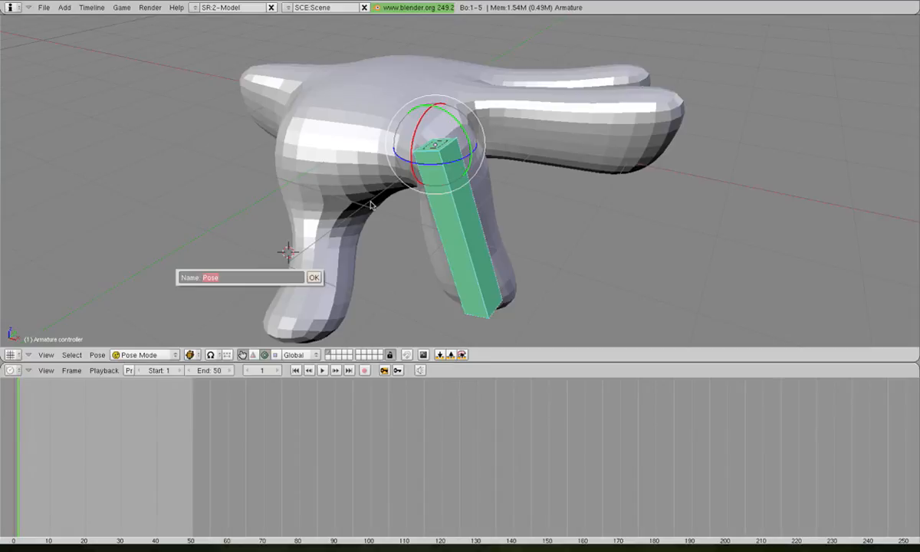
{"action": "type", "text": "point"}
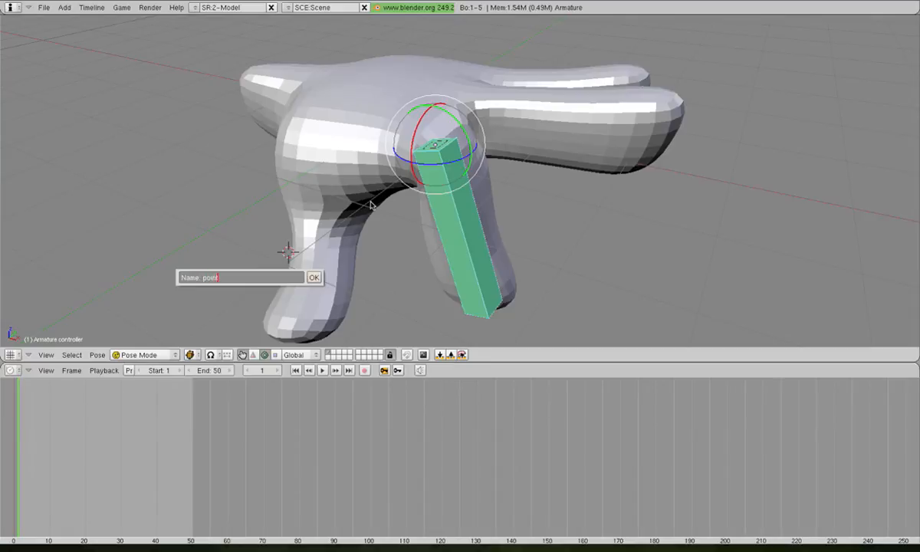
{"action": "left_click", "coordinate": [313, 276]}
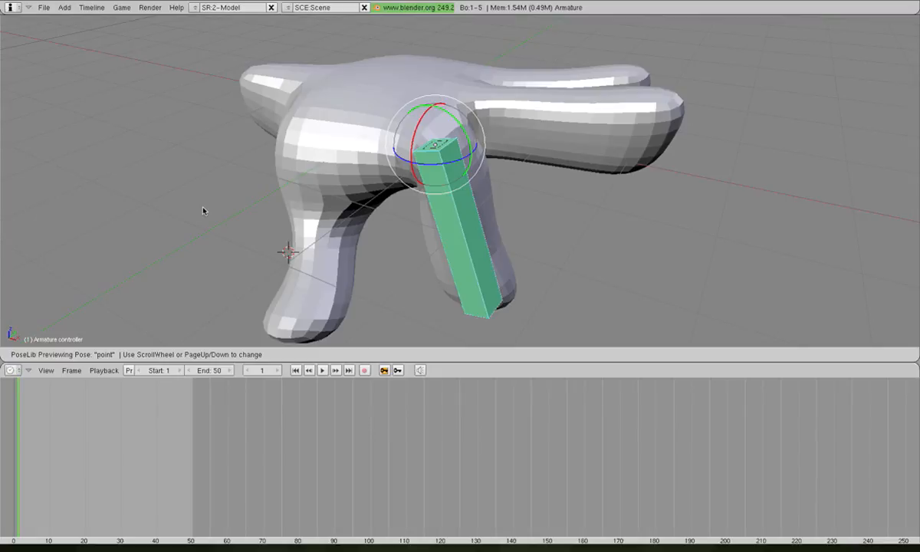
Scroll the PoseLib preview to relax and accept it on the hand
{"action": "scroll", "scroll_direction": "down", "scroll_amount": 3}
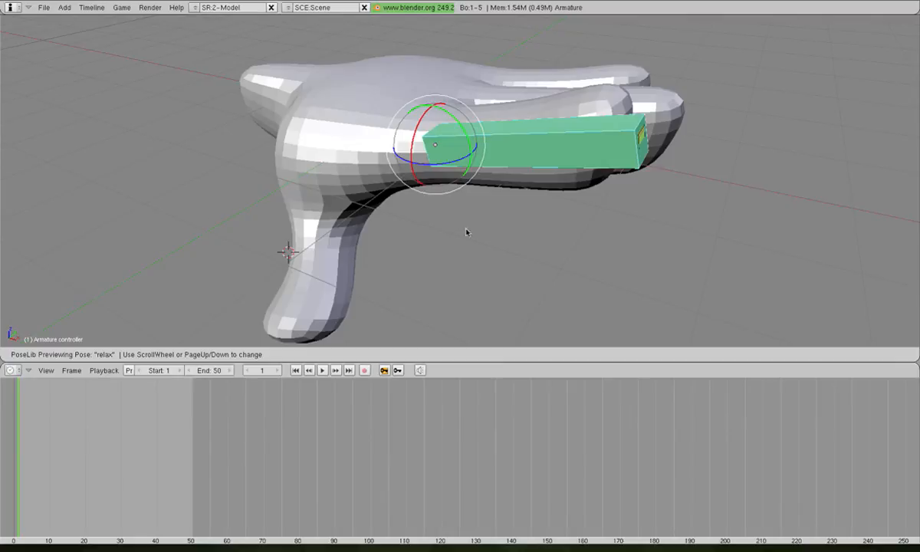
{"action": "mouse_move", "coordinate": [145, 414]}
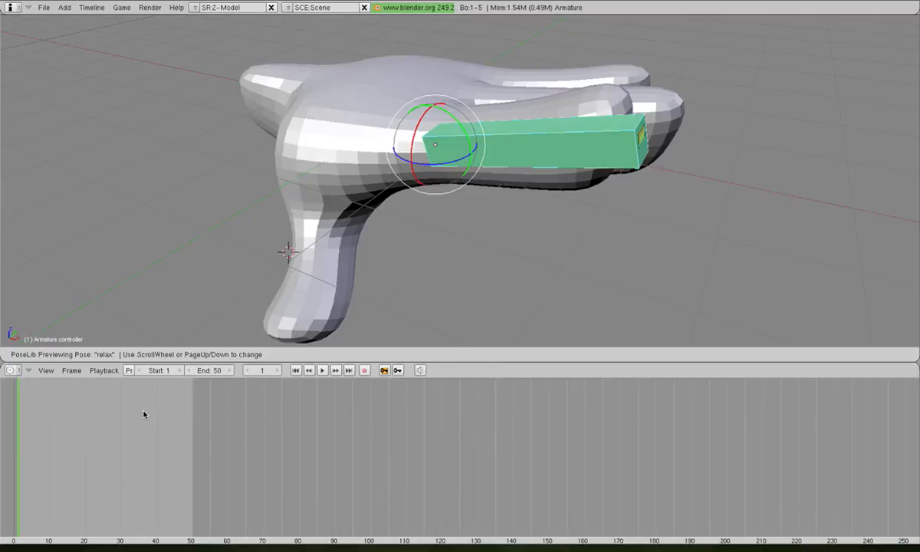
{"action": "left_click", "coordinate": [385, 370]}
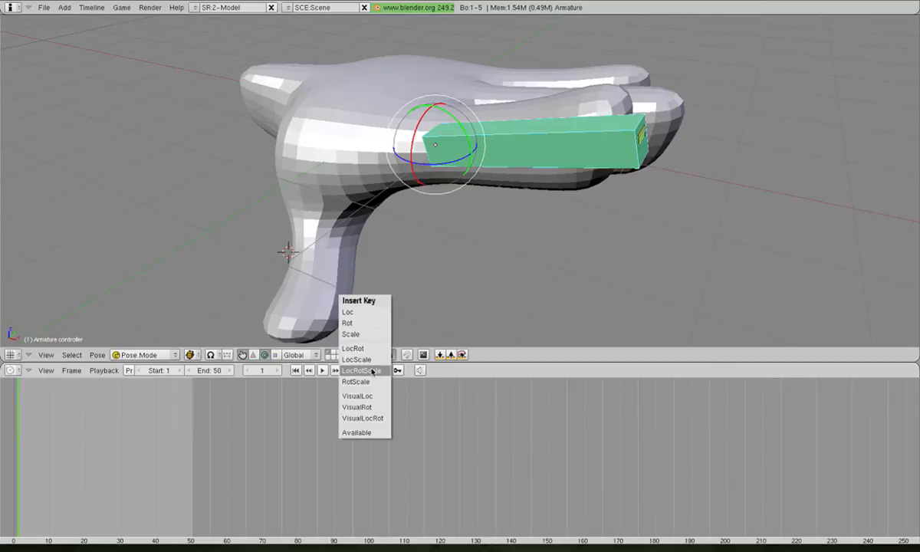
Insert LocRot keys for relax at frame 1 and clench at frame 20
{"action": "left_click", "coordinate": [355, 370]}
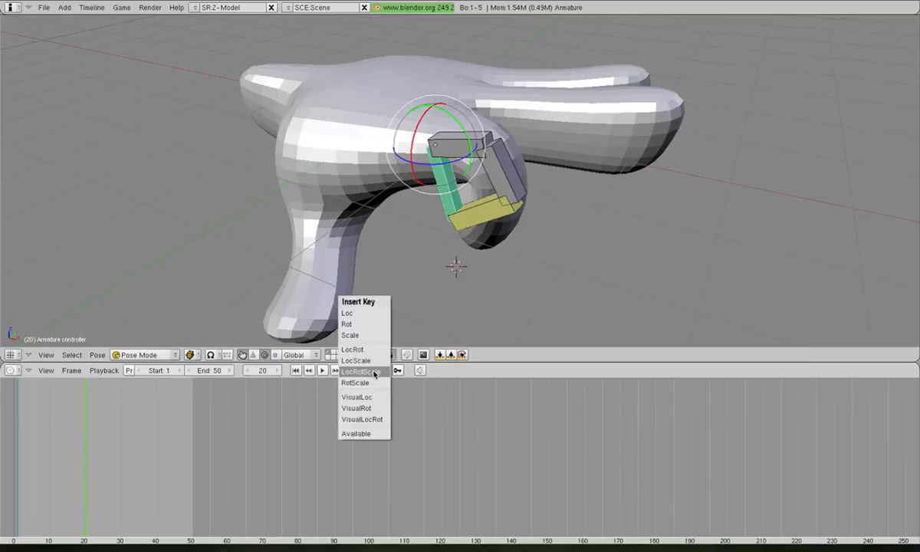
{"action": "left_click", "coordinate": [362, 372]}
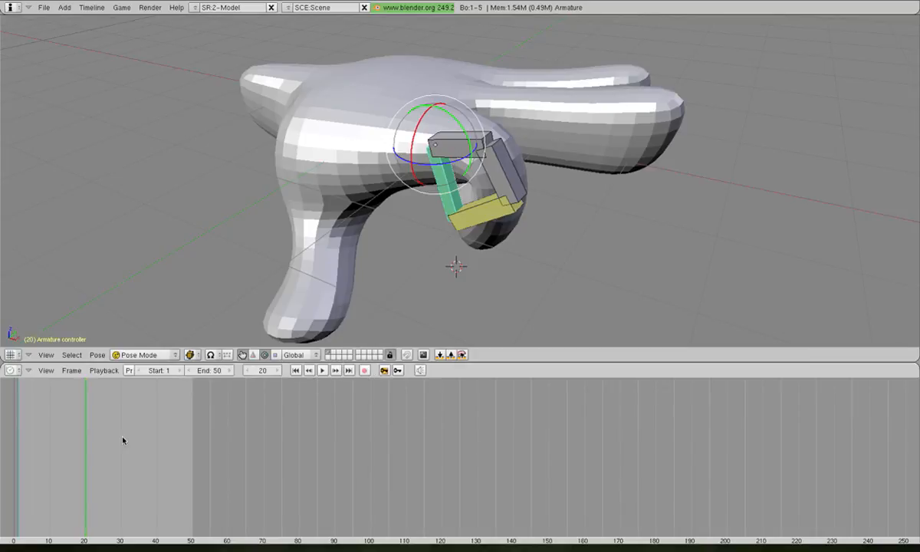
{"action": "left_click", "coordinate": [120, 433]}
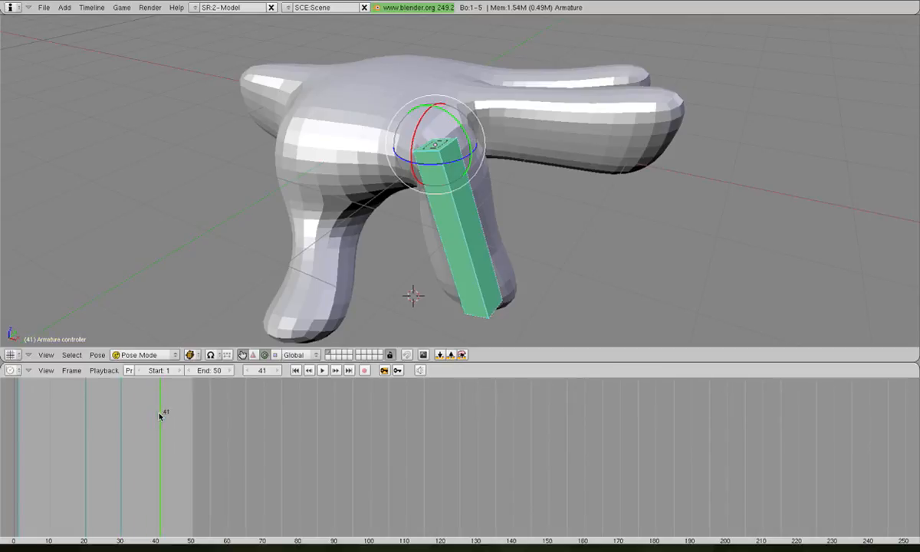
Key the point pose at frame 40, then accept the previewed relax pose again
{"action": "left_click", "coordinate": [308, 370]}
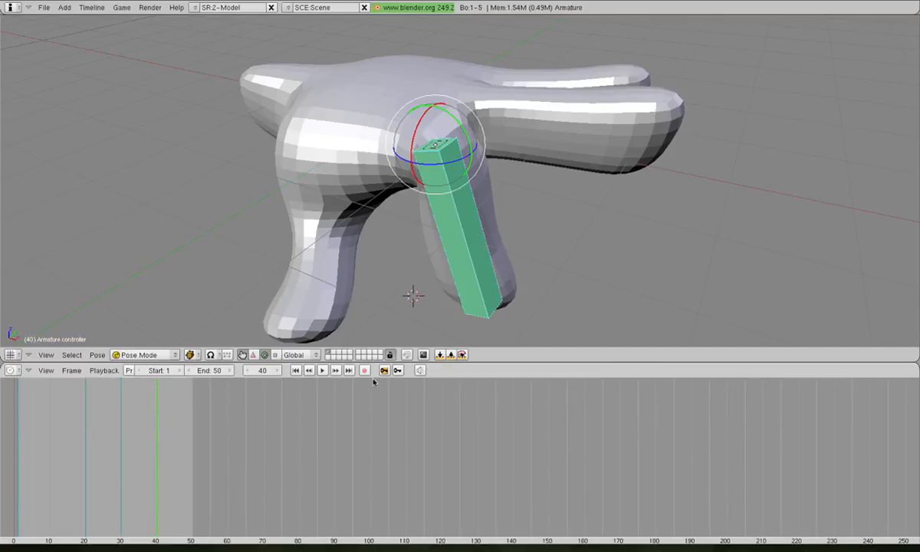
{"action": "left_click", "coordinate": [389, 354]}
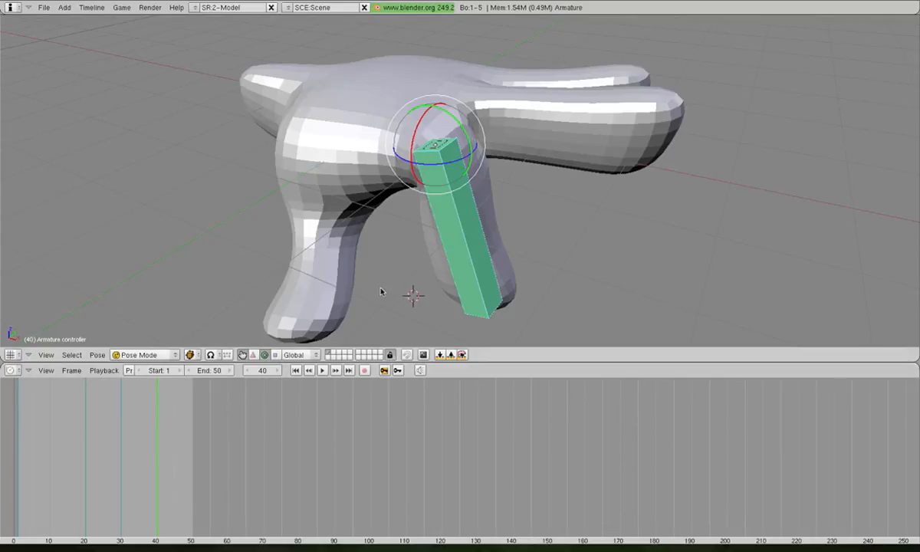
{"action": "mouse_move", "coordinate": [383, 290]}
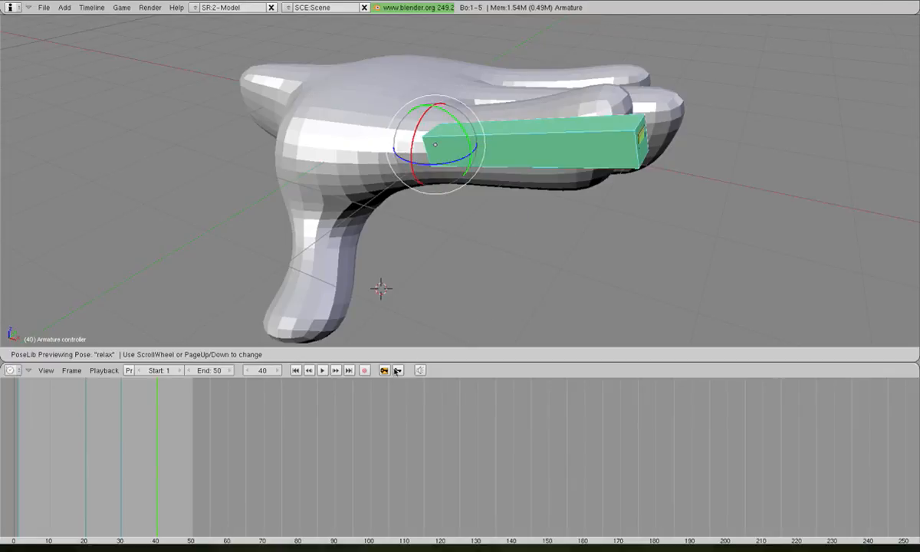
{"action": "left_click", "coordinate": [396, 370]}
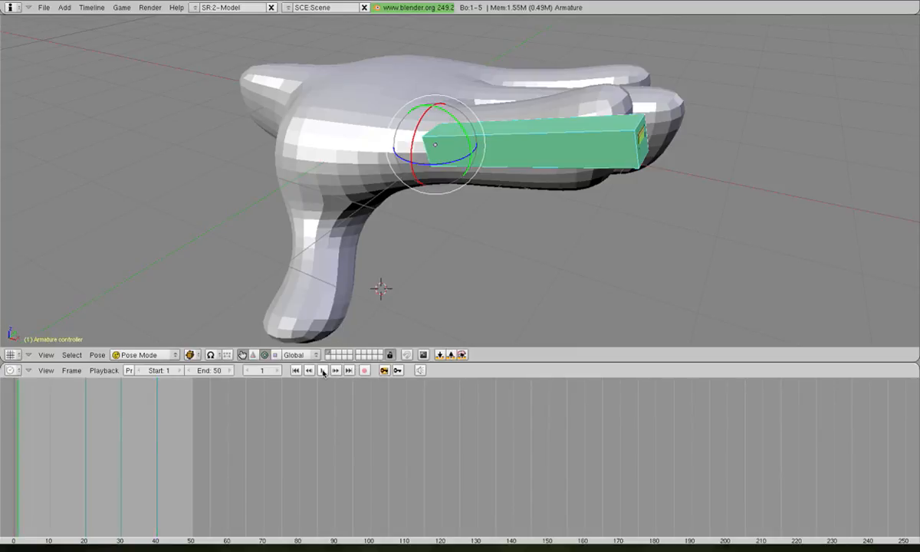
Play the animation forward, backward and forward again so the finger moves between poses
{"action": "left_click", "coordinate": [322, 369]}
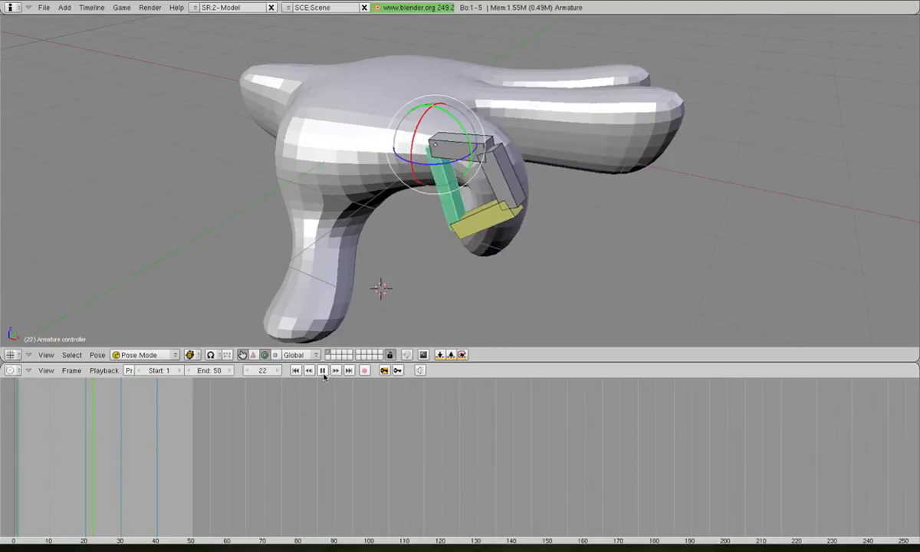
{"action": "left_click", "coordinate": [321, 369]}
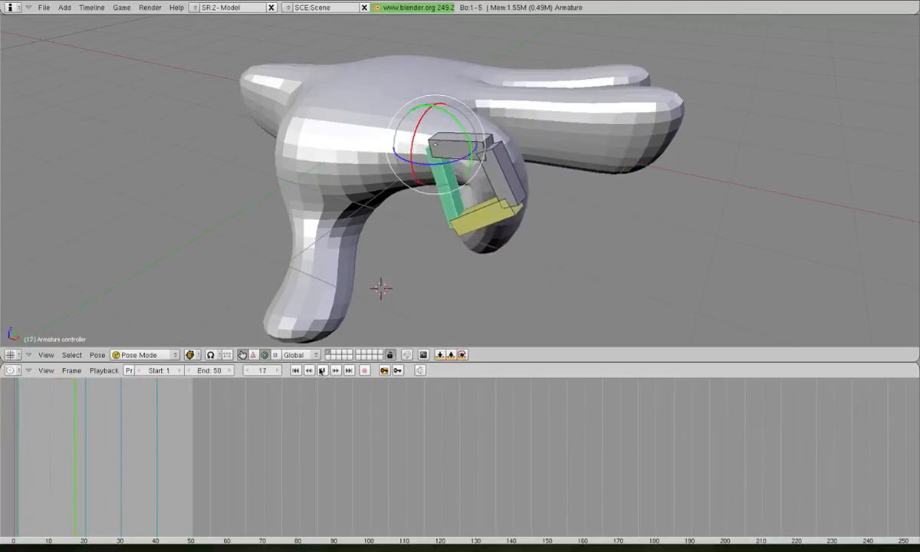
{"action": "left_click", "coordinate": [322, 370]}
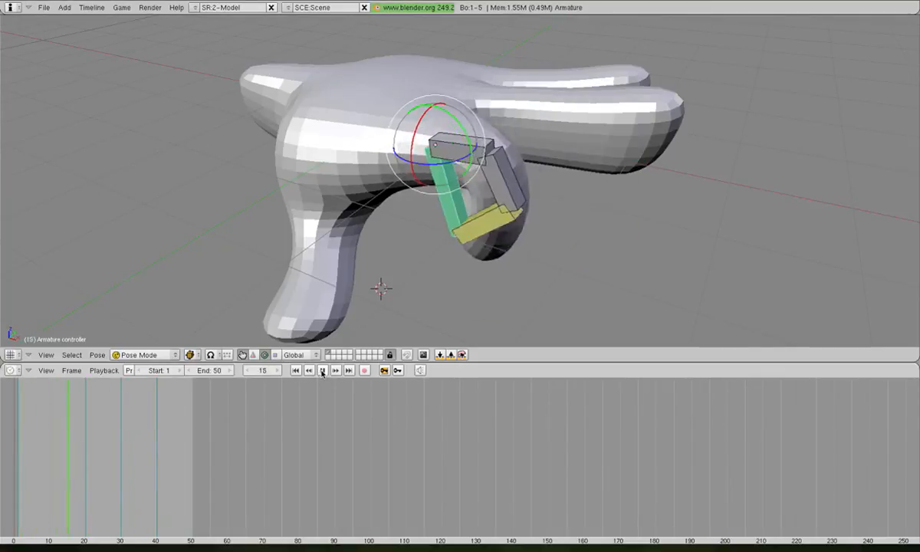